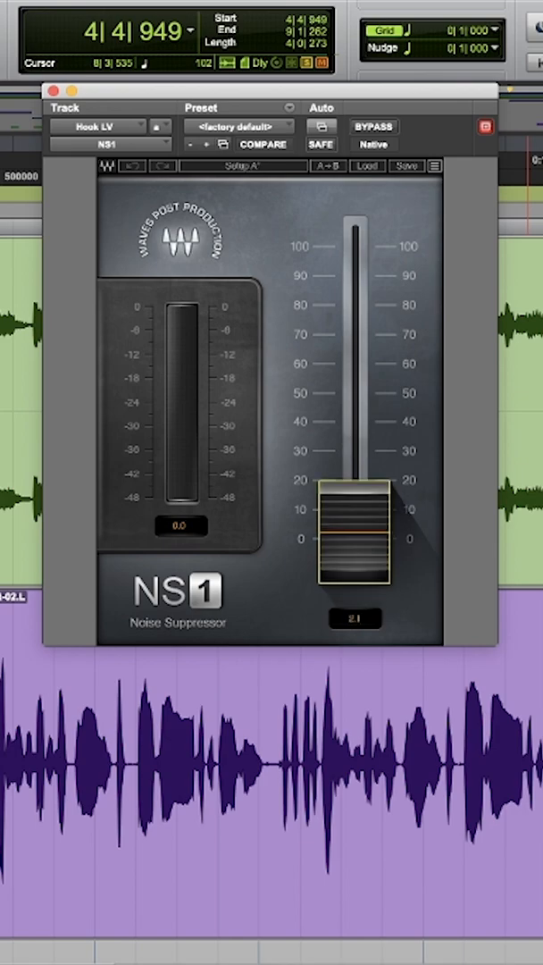
# Drag the NS1 suppression fader on Hook LV up to about 30.4.
pyautogui.moveTo(356, 523); pyautogui.dragTo(356, 514)
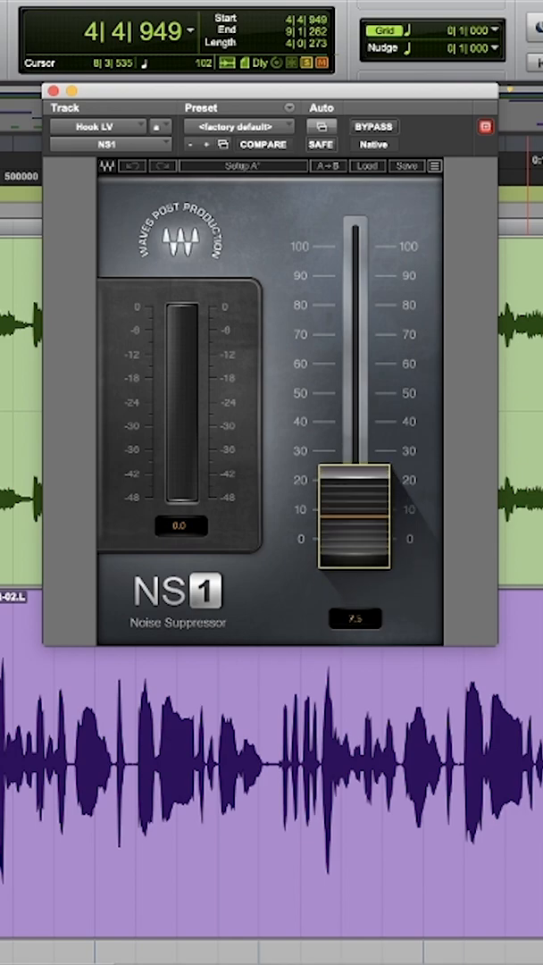
pyautogui.moveTo(355, 514); pyautogui.dragTo(355, 527)
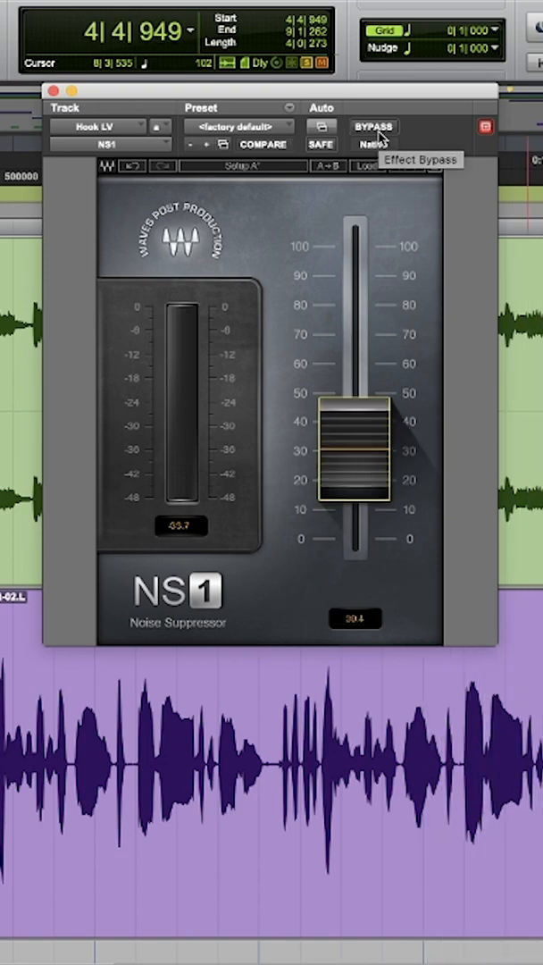
pyautogui.click(373, 127)
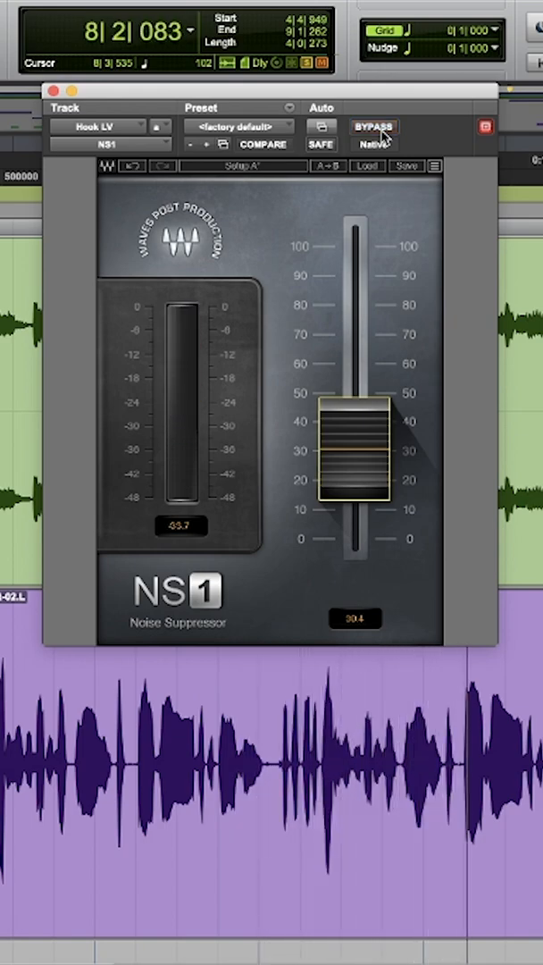
pyautogui.click(374, 126)
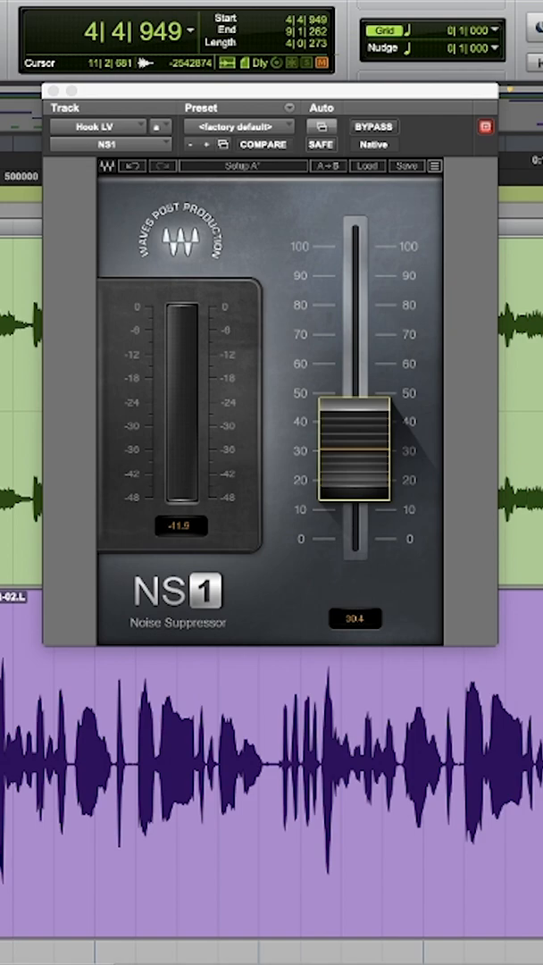